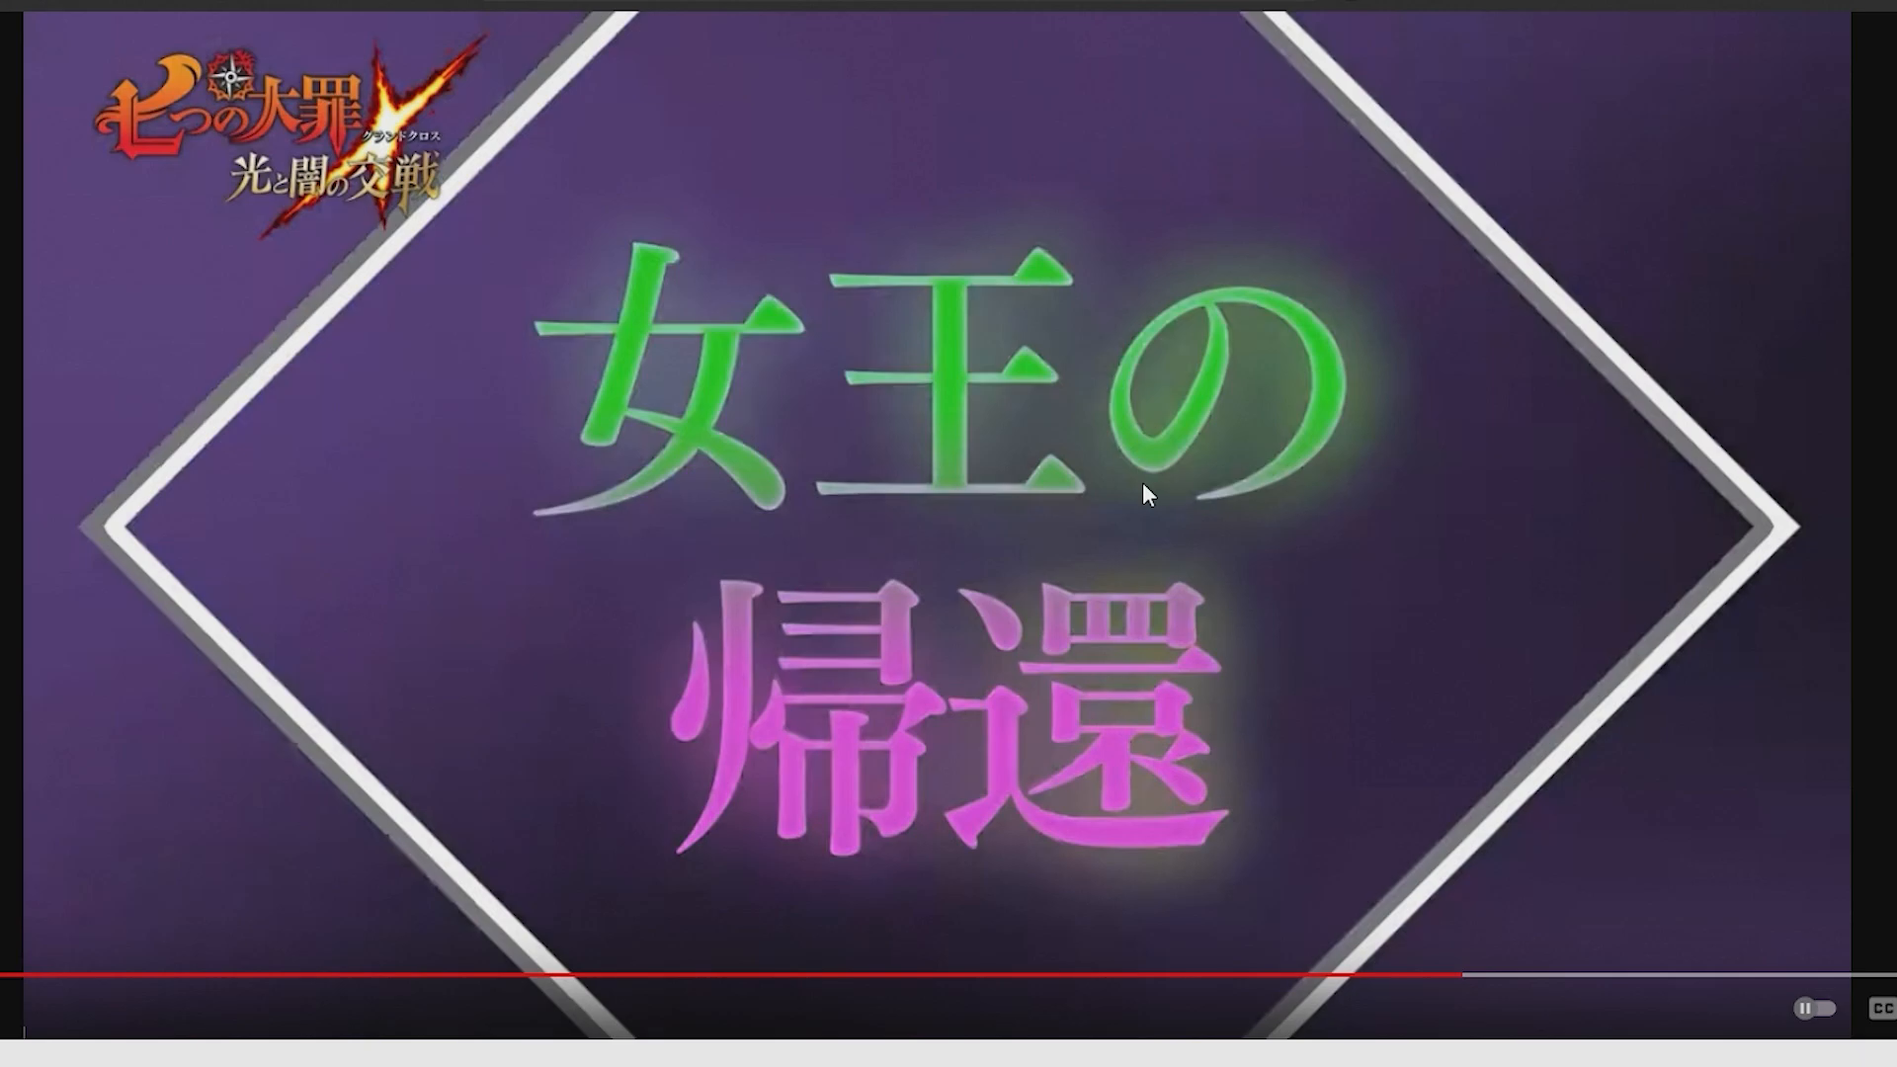
mouse_move(1186, 490)
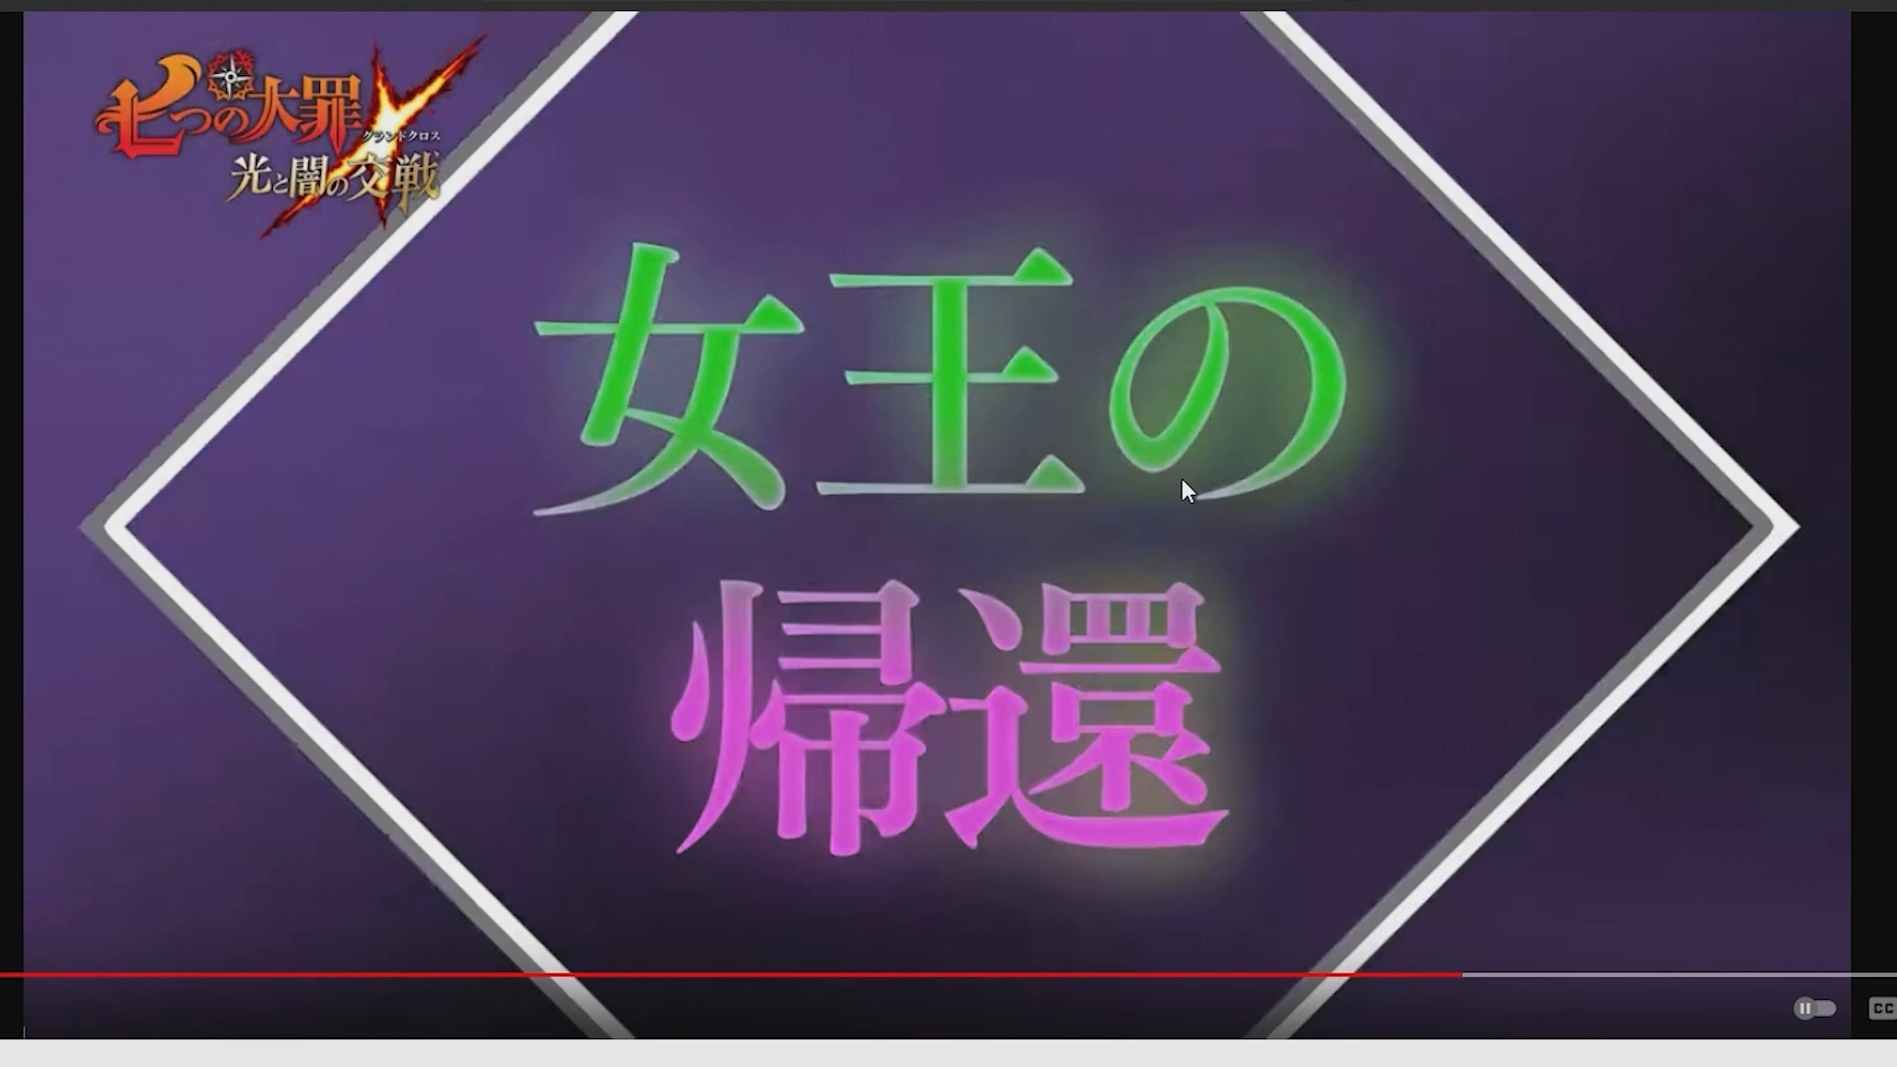
Step: Bring up the player's context menu with the Loop option over the replaying trailer
right_click(217, 6)
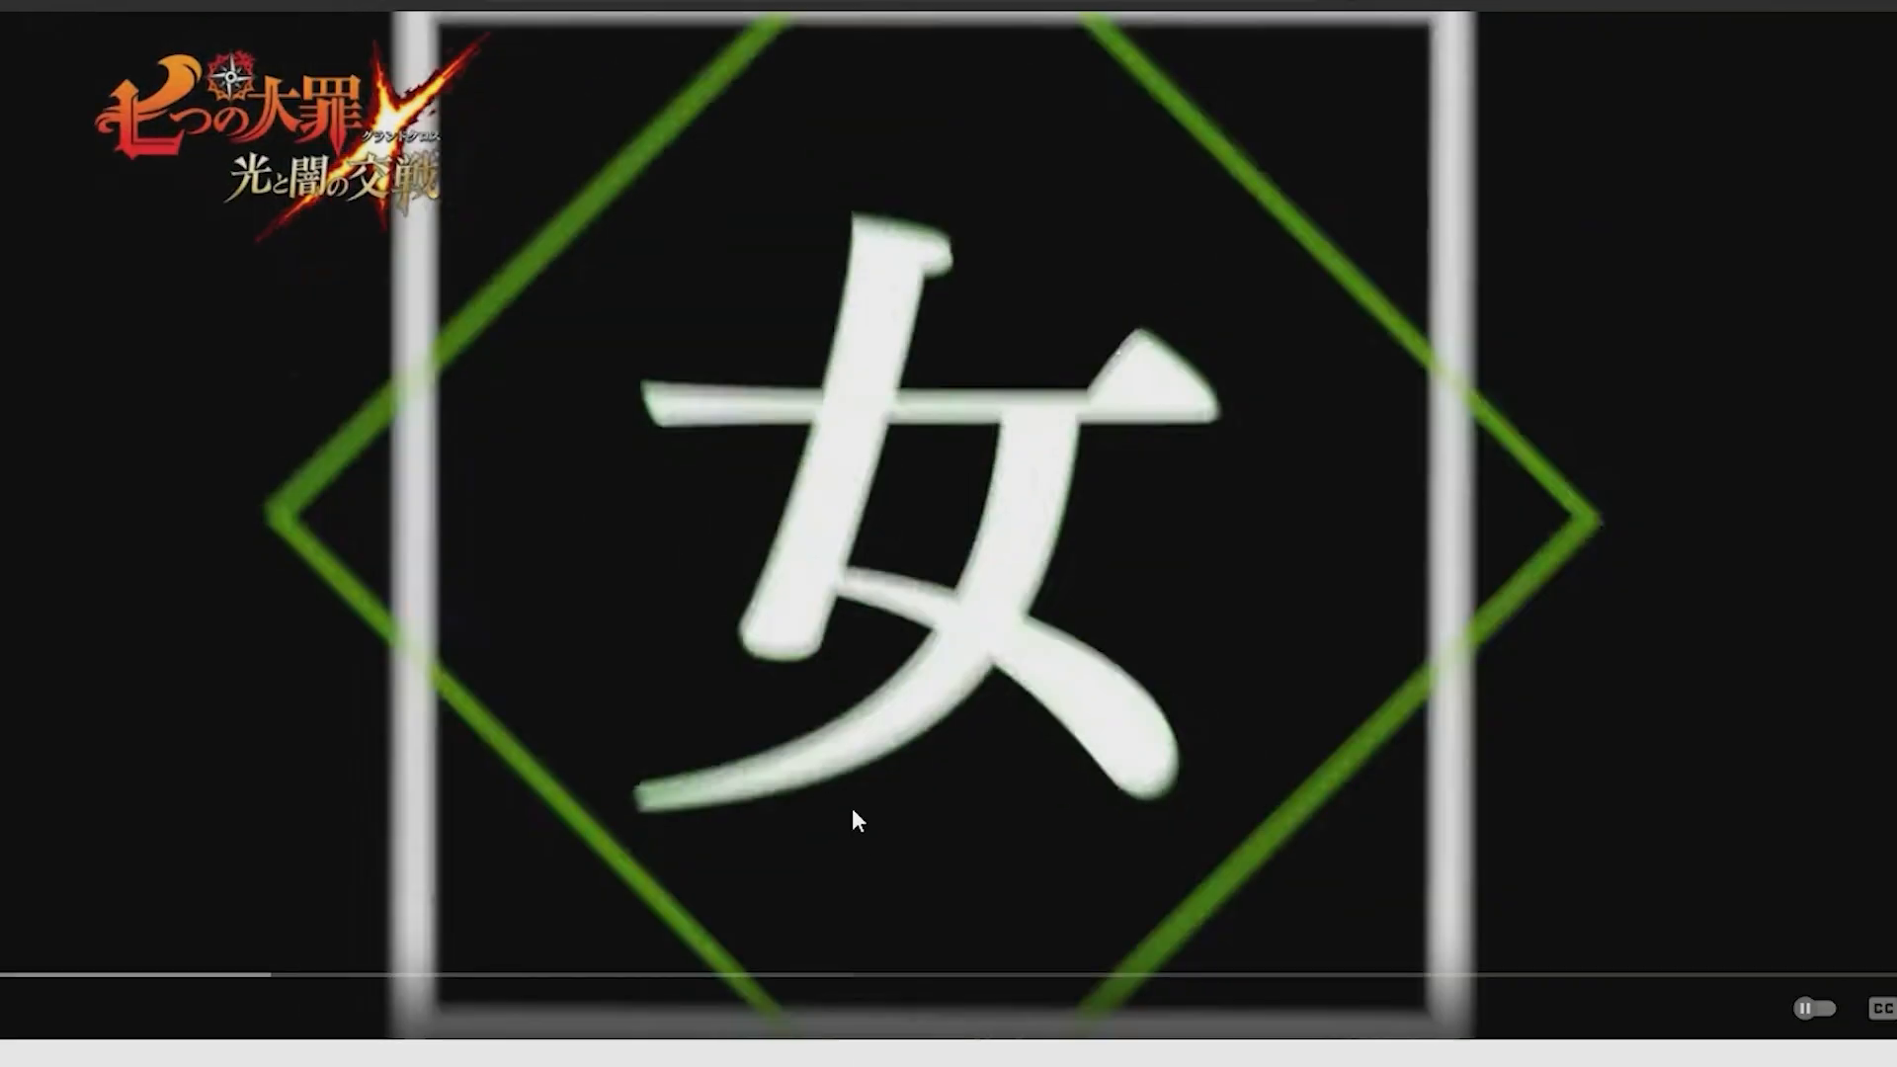
right_click(853, 820)
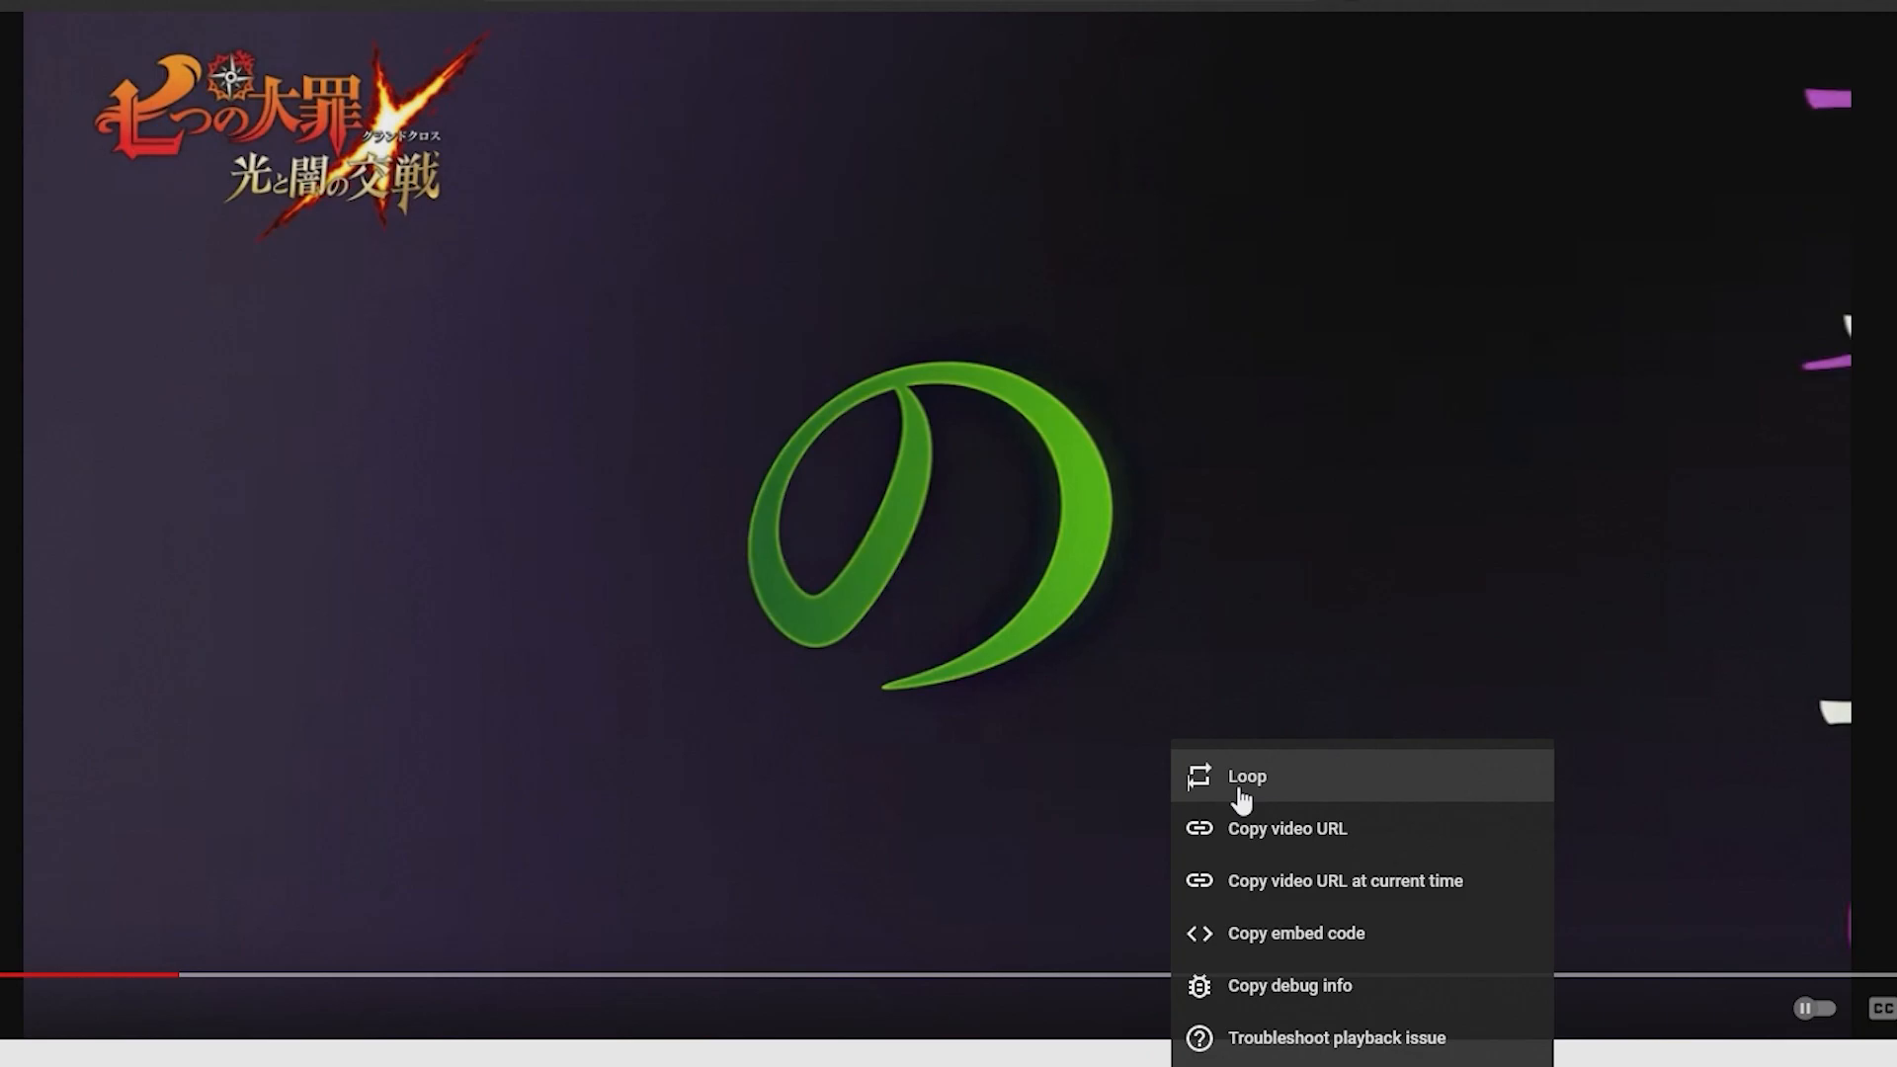